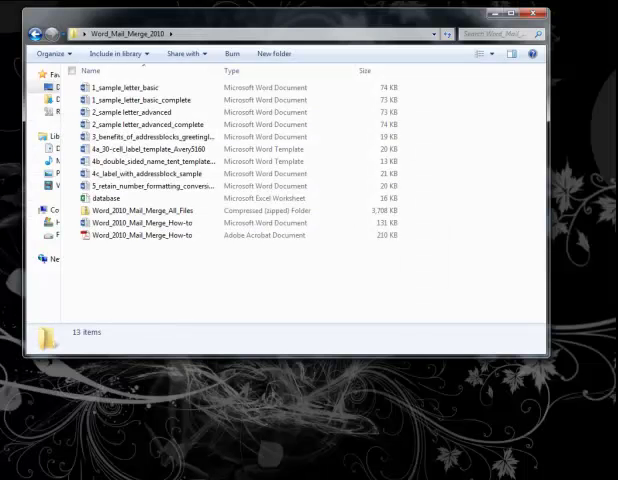
# Open the database workbook in Excel from the Word_Mail_Merge_2010 folder
pyautogui.click(104, 198)
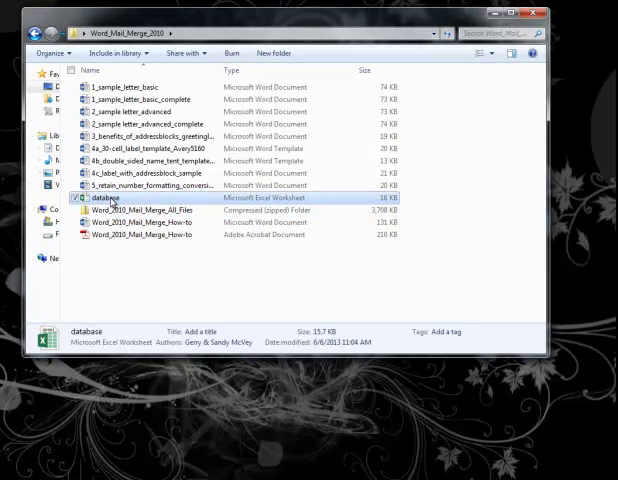
pyautogui.doubleClick(103, 198)
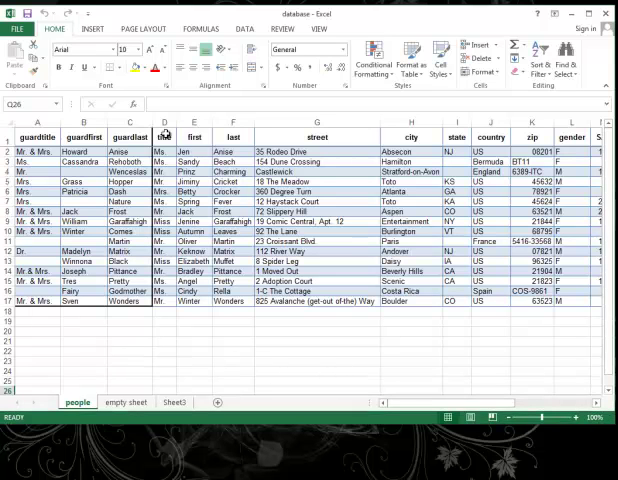
pyautogui.click(164, 137)
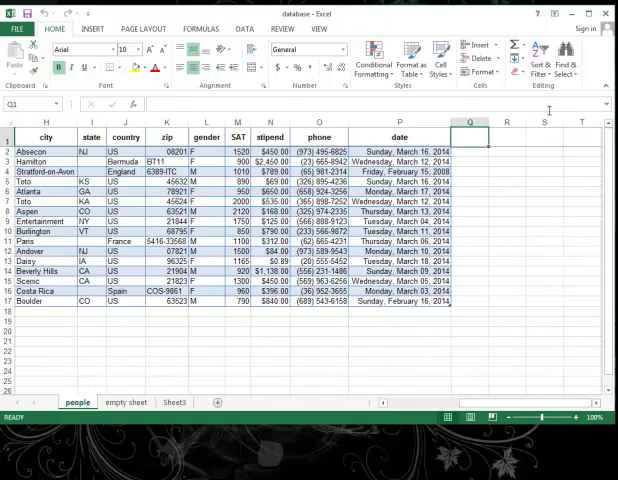
pyautogui.moveTo(543, 417)
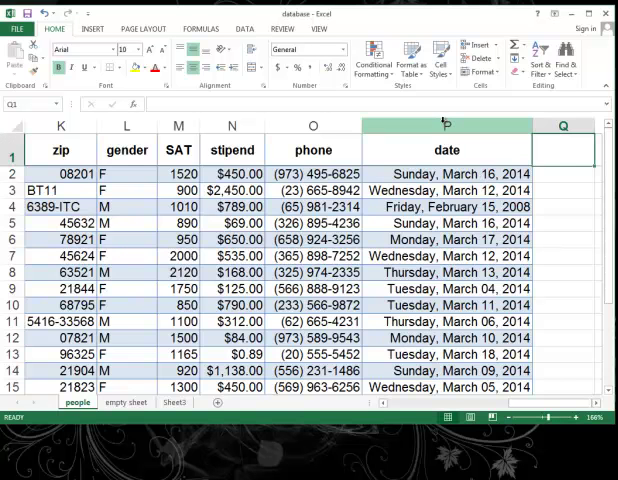
pyautogui.click(447, 124)
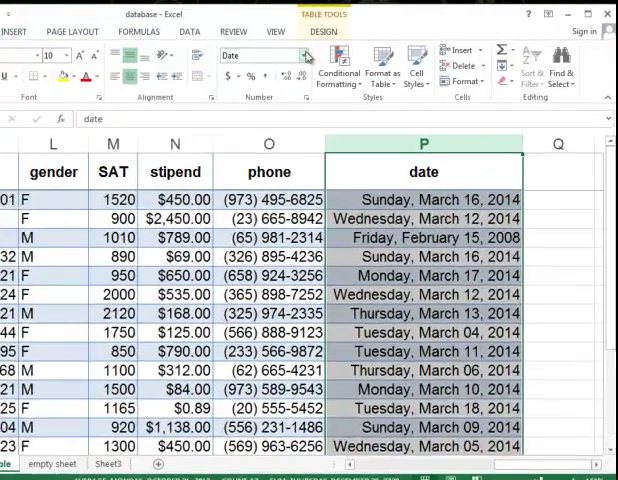
pyautogui.click(315, 55)
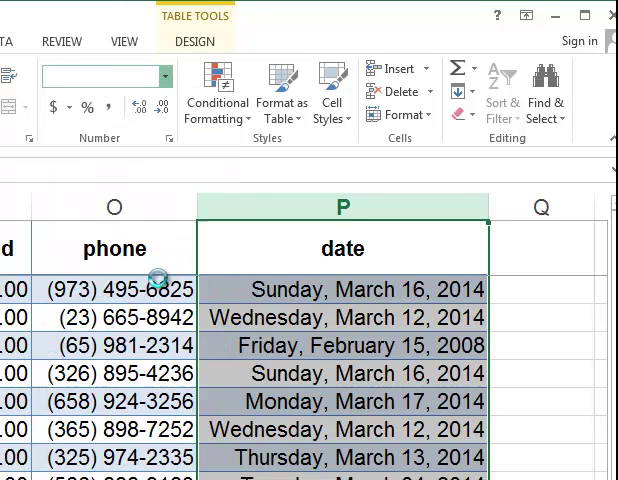
pyautogui.click(160, 76)
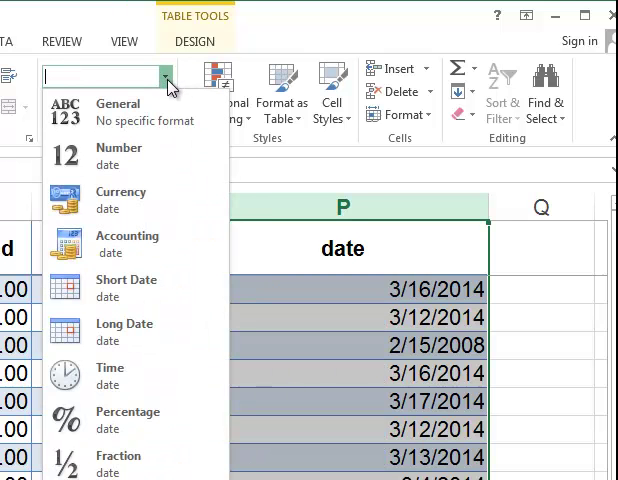
pyautogui.click(124, 331)
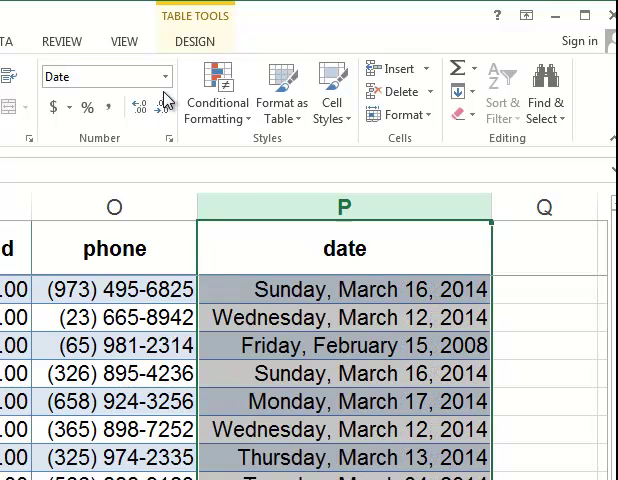
pyautogui.click(163, 77)
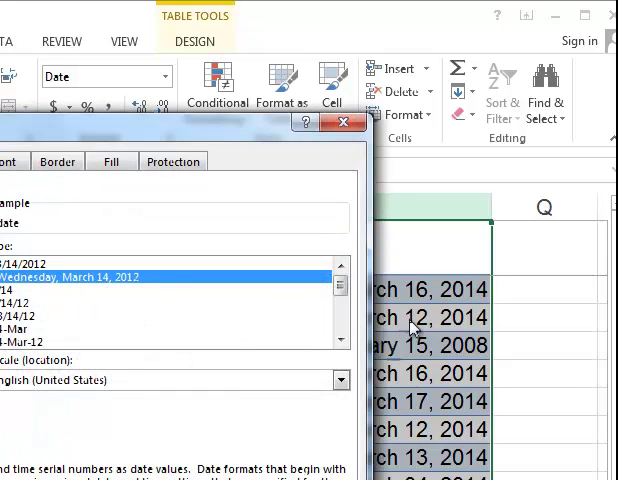
pyautogui.scroll(-3)
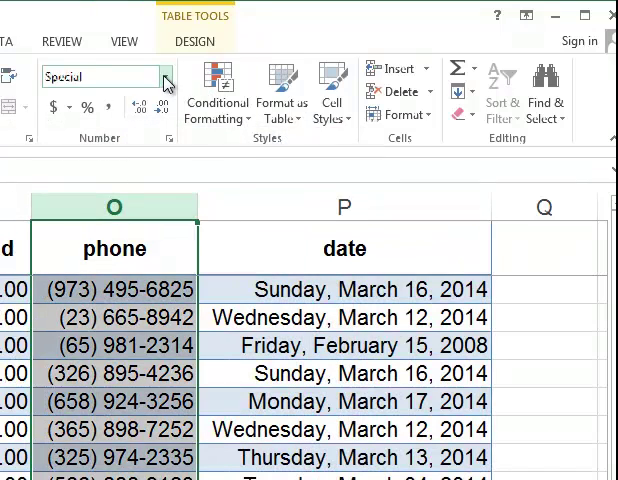
# Format phone column O as Special > Phone Number through More Number Formats
pyautogui.click(163, 77)
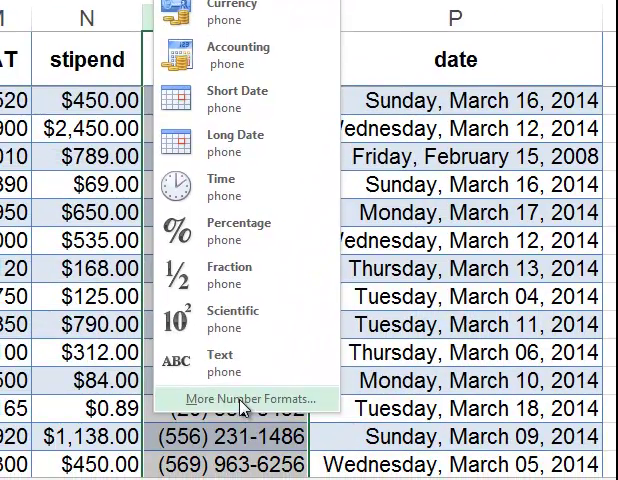
pyautogui.click(246, 398)
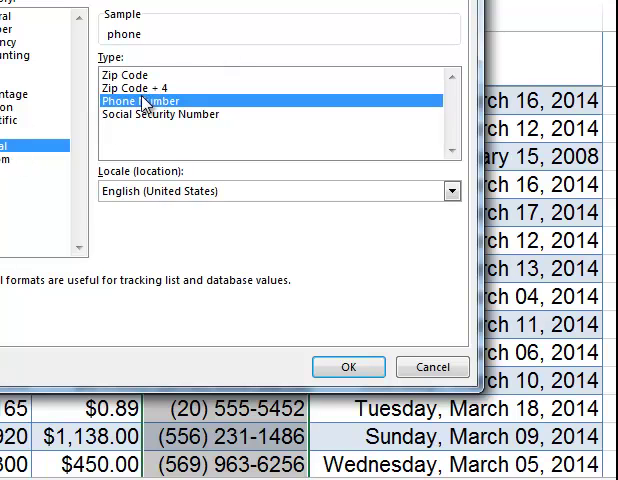
pyautogui.moveTo(311, 322)
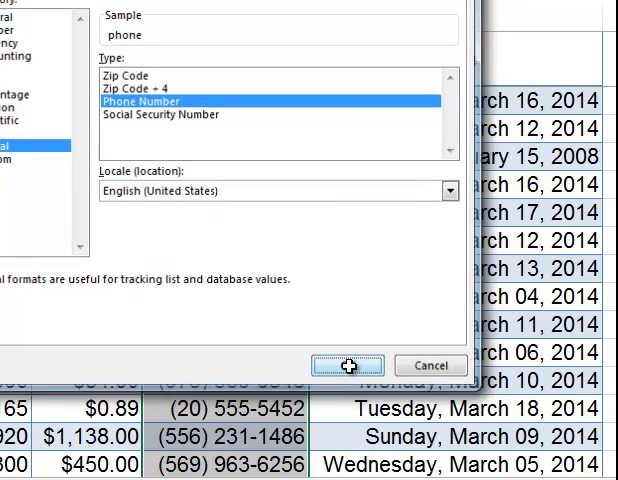
pyautogui.click(349, 364)
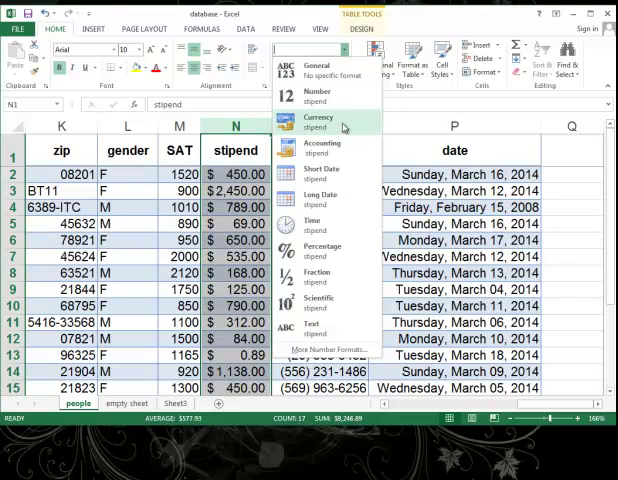
# Apply Currency format to stipend column N, then close the workbook without saving
pyautogui.click(318, 122)
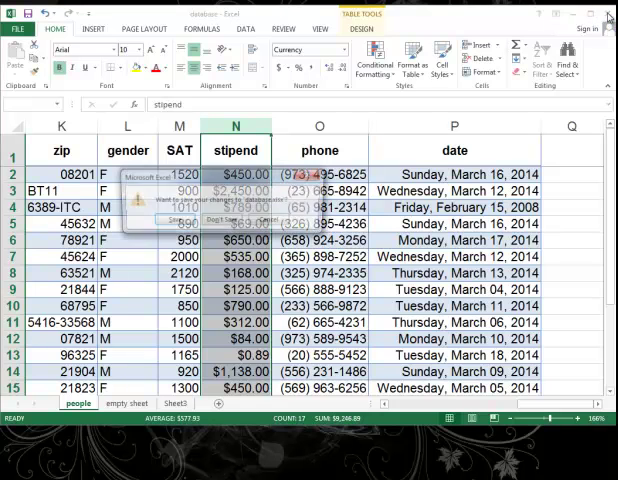
pyautogui.click(608, 16)
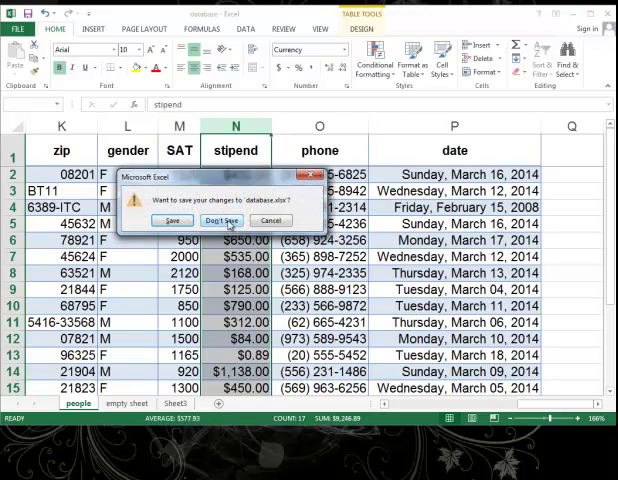
pyautogui.click(222, 220)
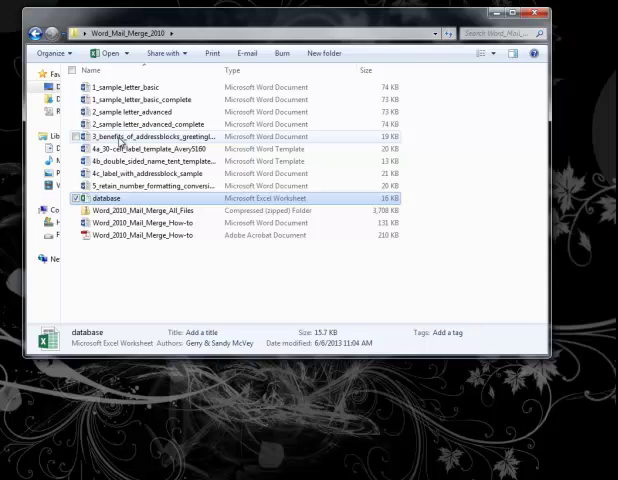
pyautogui.moveTo(120, 161)
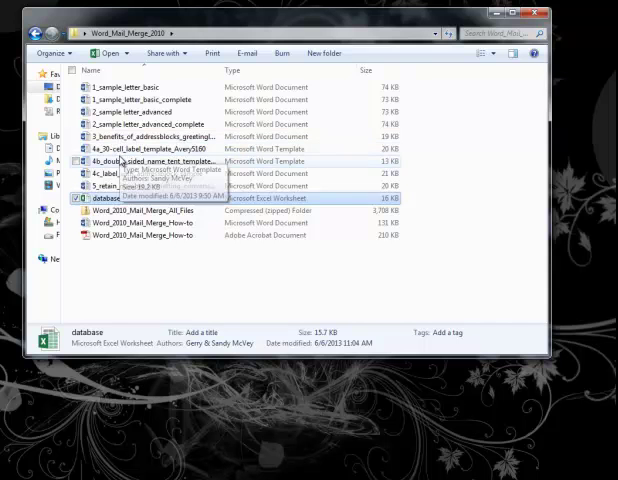
# Open 5_retain_number_formatting_conversion in Word from the mail merge folder
pyautogui.click(160, 185)
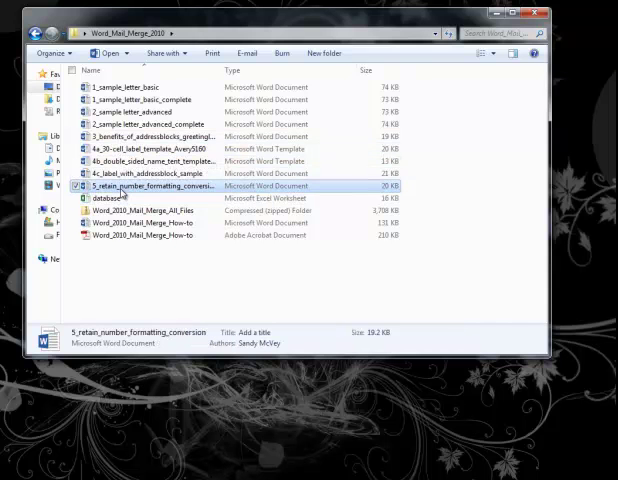
pyautogui.doubleClick(142, 185)
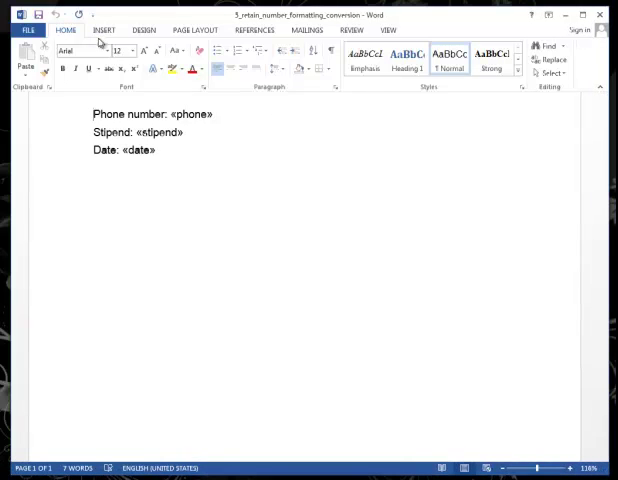
pyautogui.moveTo(306, 35)
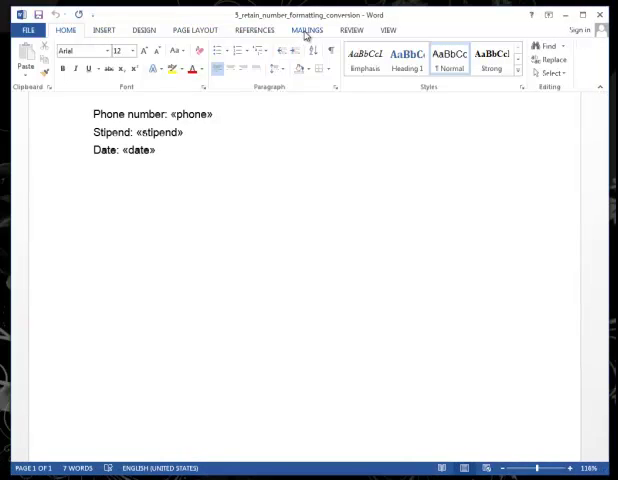
# Attach the Desktop database workbook's people sheet as the merge recipient list
pyautogui.click(93, 60)
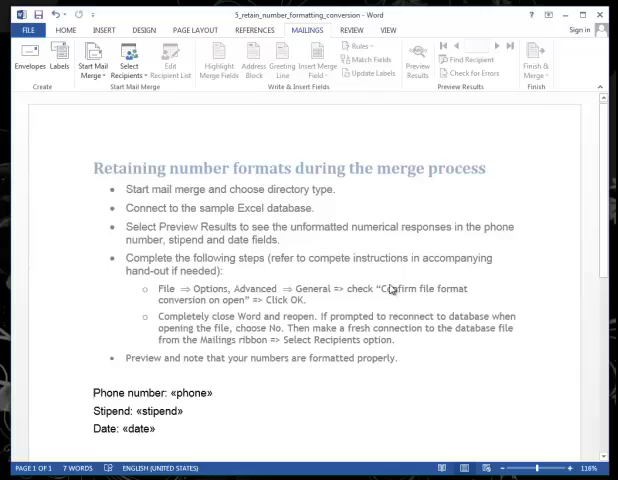
pyautogui.scroll(-3)
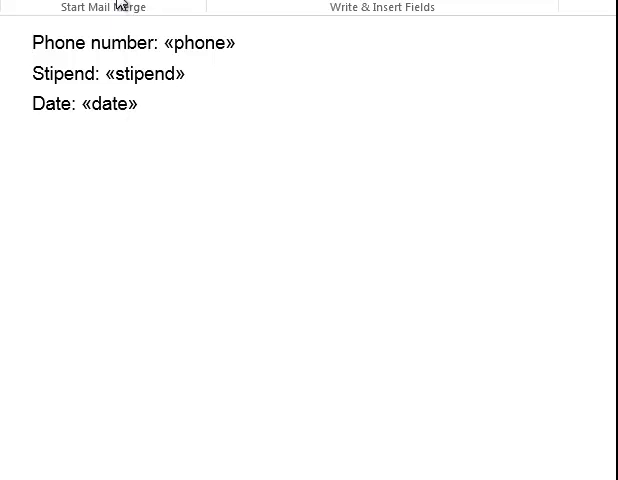
pyautogui.moveTo(118, 22)
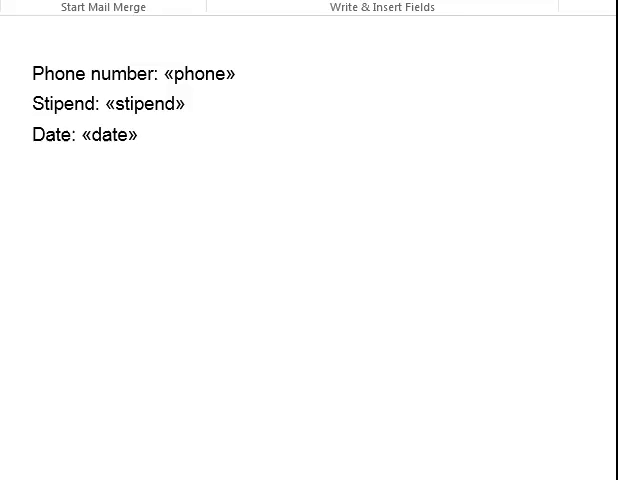
pyautogui.click(124, 58)
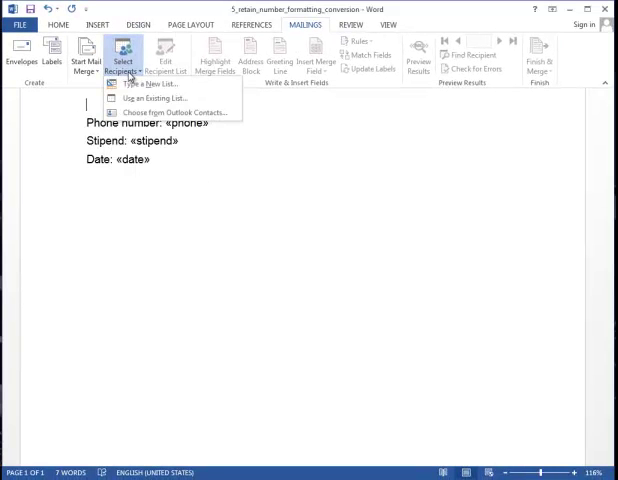
pyautogui.click(150, 98)
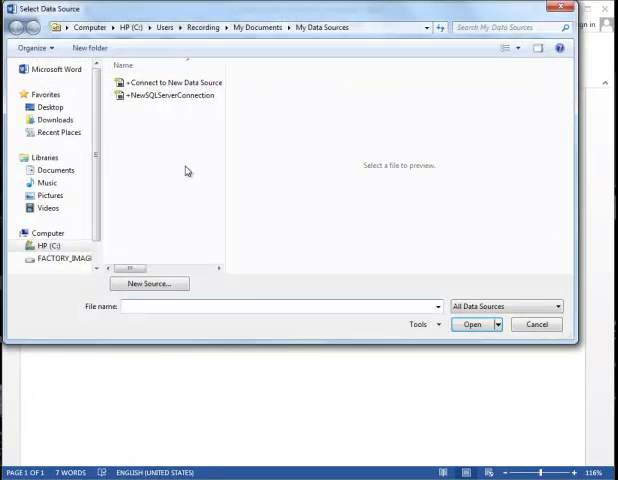
pyautogui.click(49, 107)
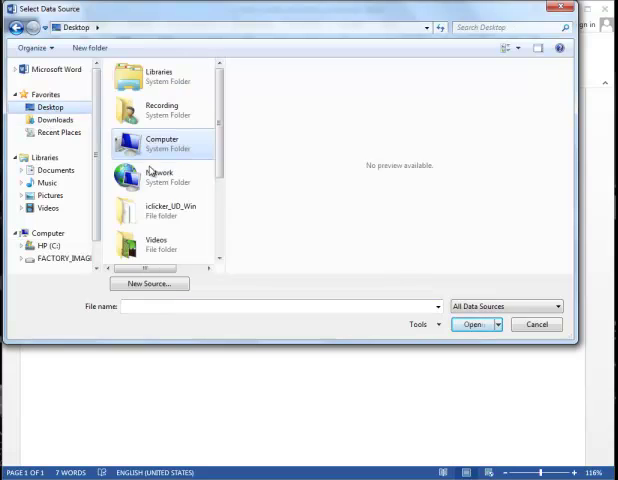
pyautogui.scroll(-3)
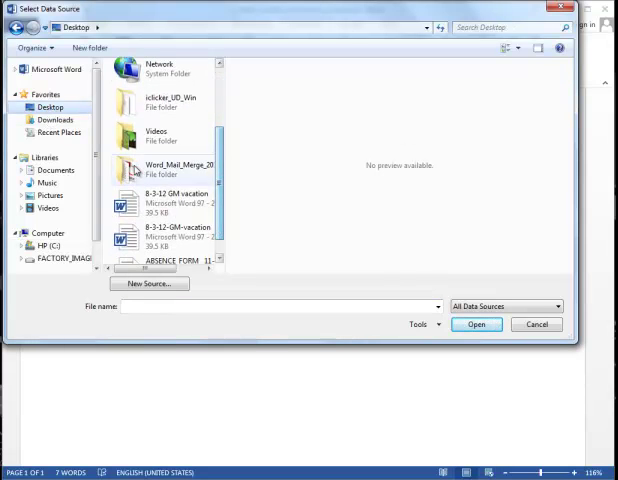
pyautogui.click(477, 324)
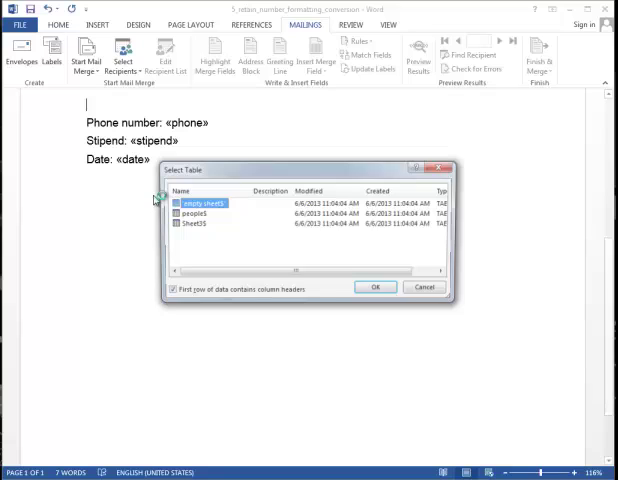
pyautogui.click(195, 212)
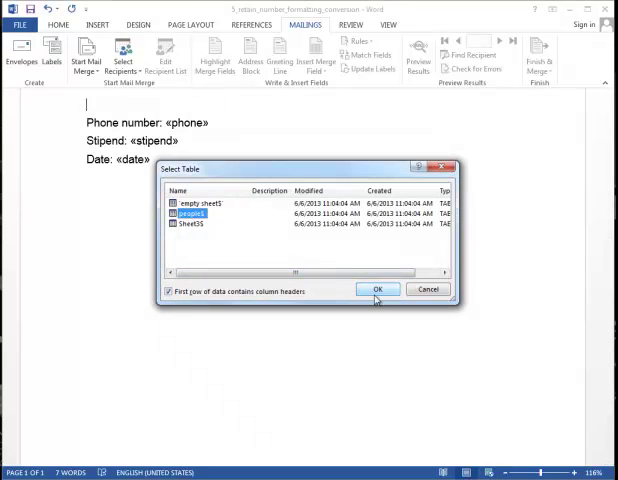
pyautogui.click(378, 289)
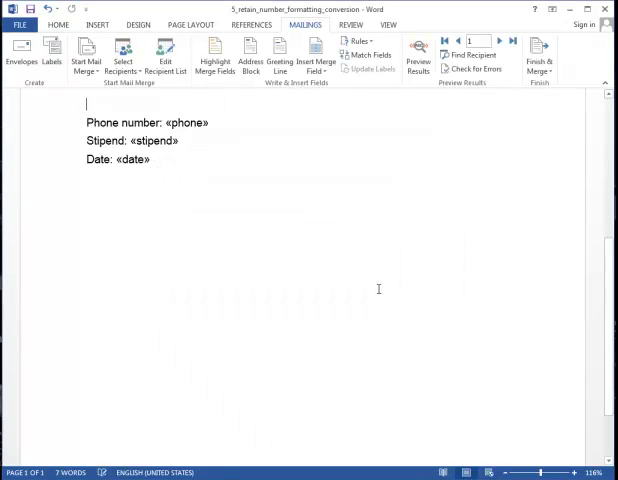
pyautogui.moveTo(362, 288)
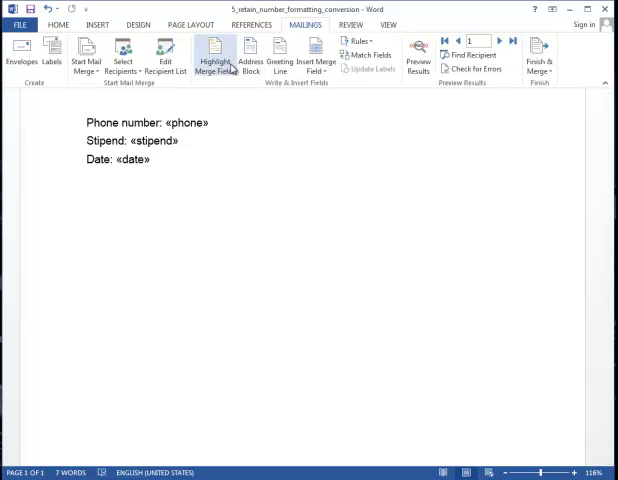
# Insert the first and last name merge fields on the top line
pyautogui.click(314, 58)
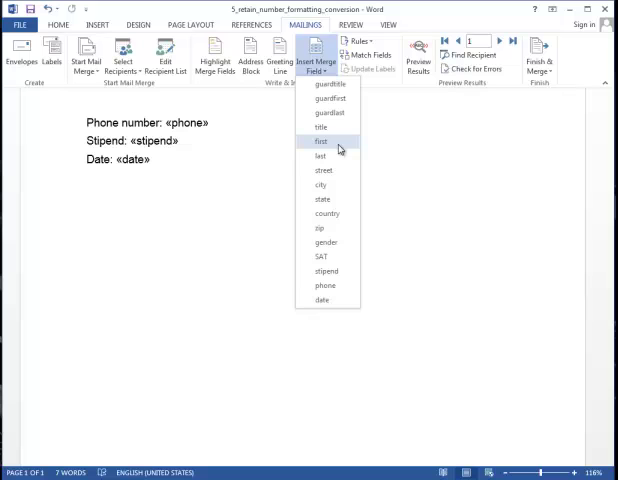
pyautogui.click(320, 141)
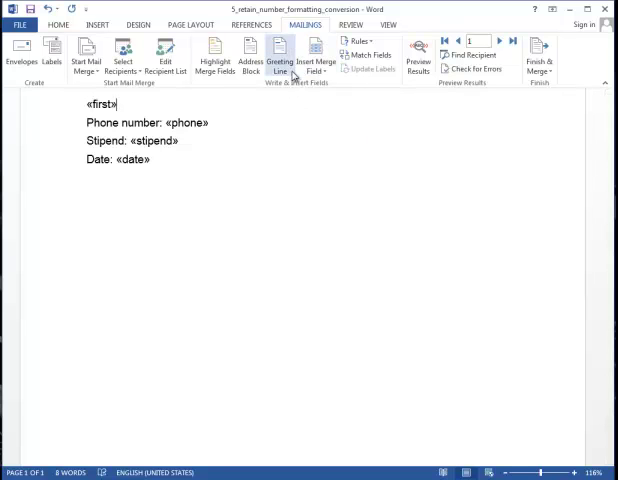
pyautogui.click(315, 56)
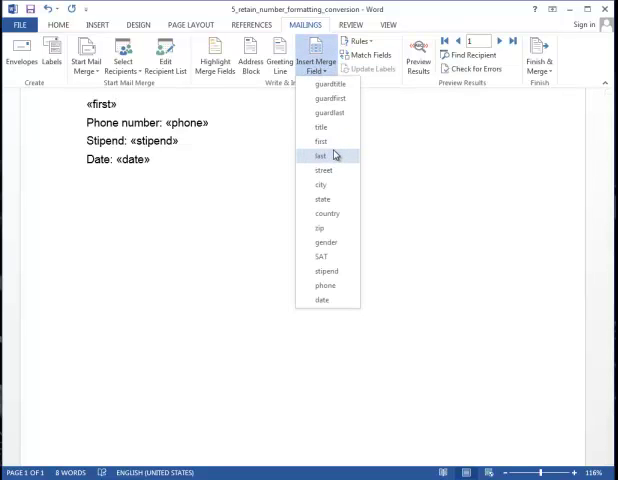
pyautogui.click(321, 155)
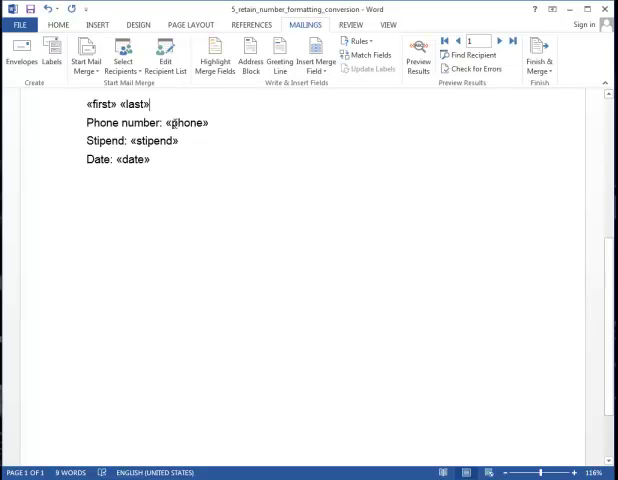
# Preview merged record data in place of the merge fields
pyautogui.doubleClick(127, 140)
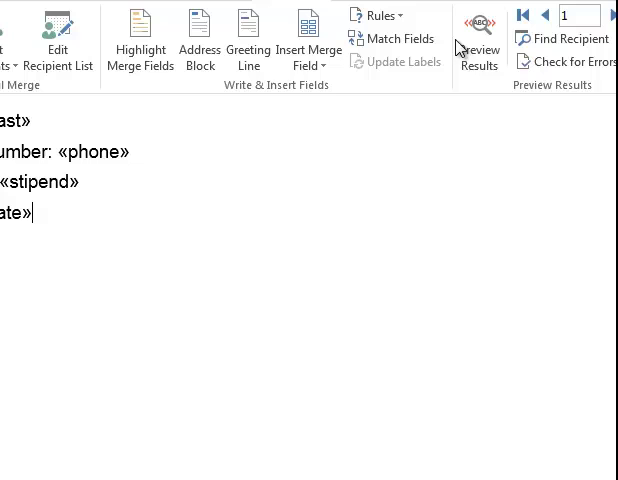
pyautogui.click(310, 40)
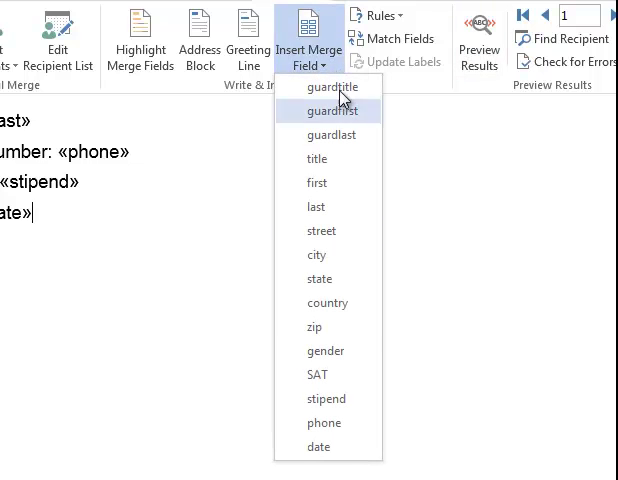
pyautogui.moveTo(328, 447)
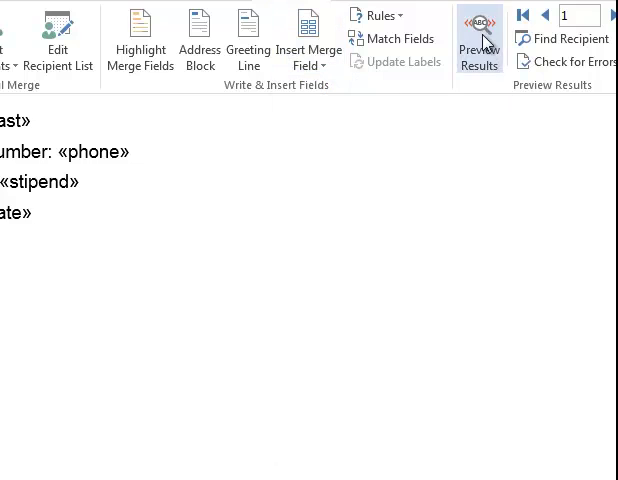
pyautogui.click(479, 40)
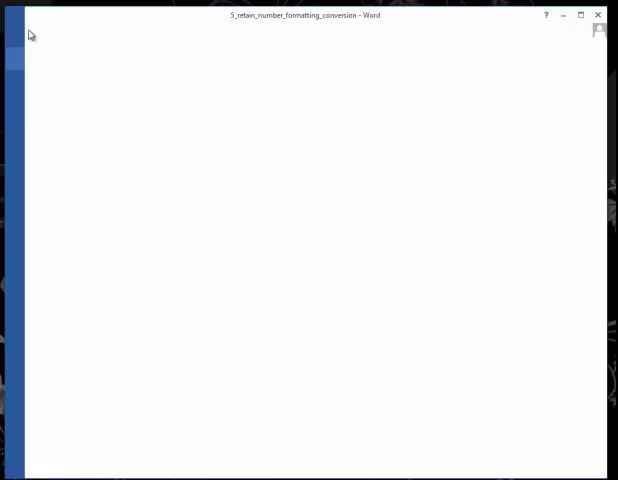
# Enable 'Confirm file format conversion on open' under Word's Advanced options
pyautogui.click(15, 30)
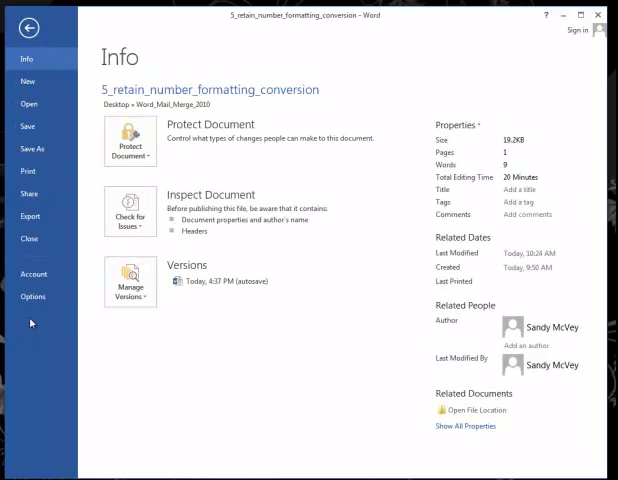
pyautogui.click(27, 28)
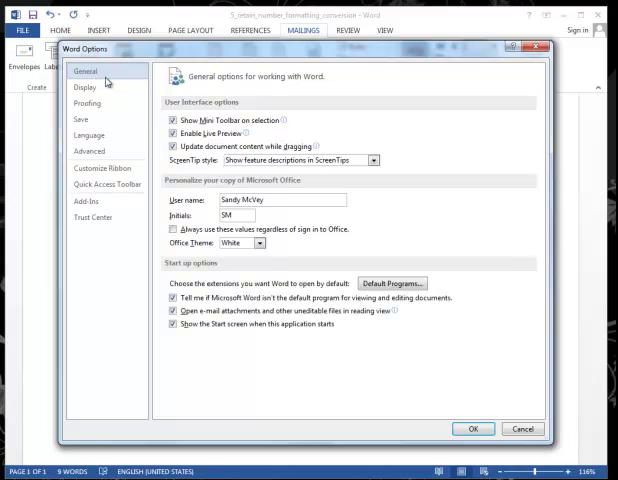
pyautogui.moveTo(90, 150)
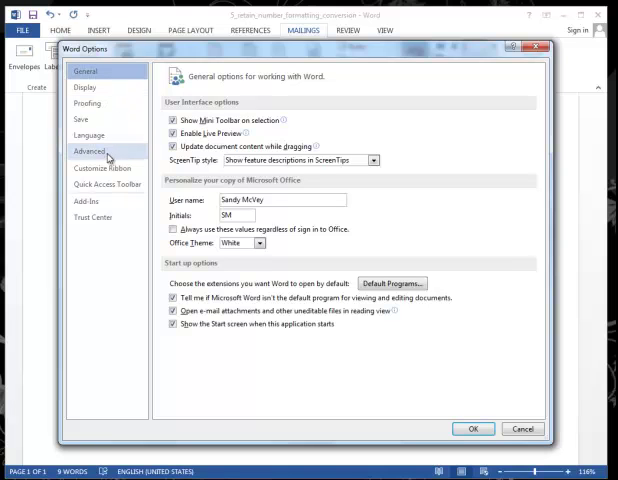
pyautogui.click(89, 151)
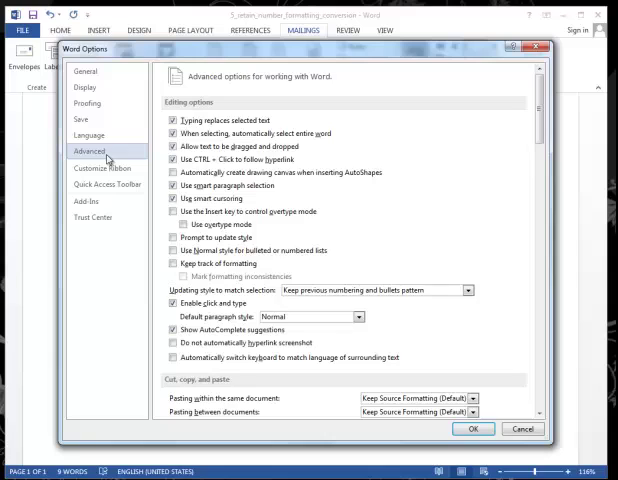
pyautogui.scroll(-3)
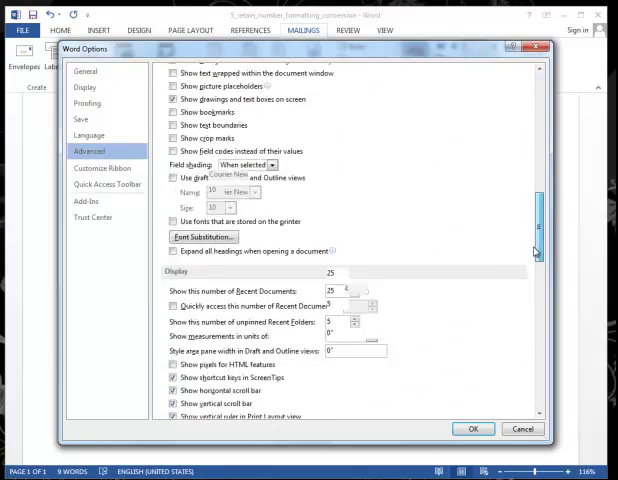
pyautogui.scroll(-3)
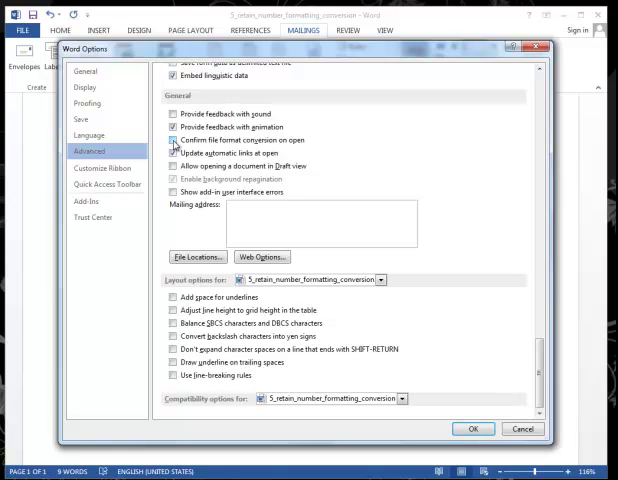
pyautogui.click(172, 140)
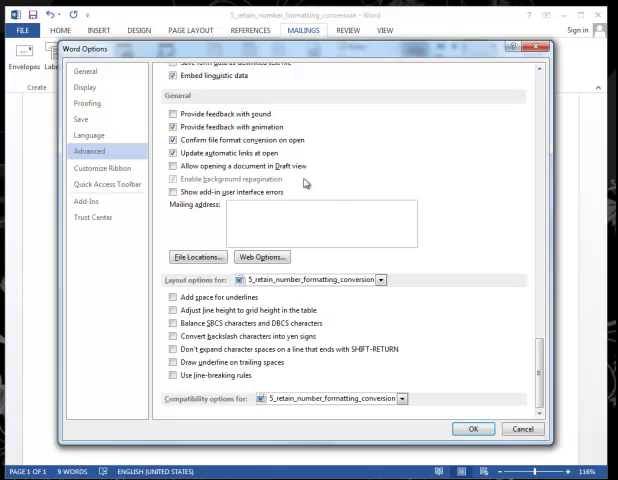
pyautogui.moveTo(518, 387)
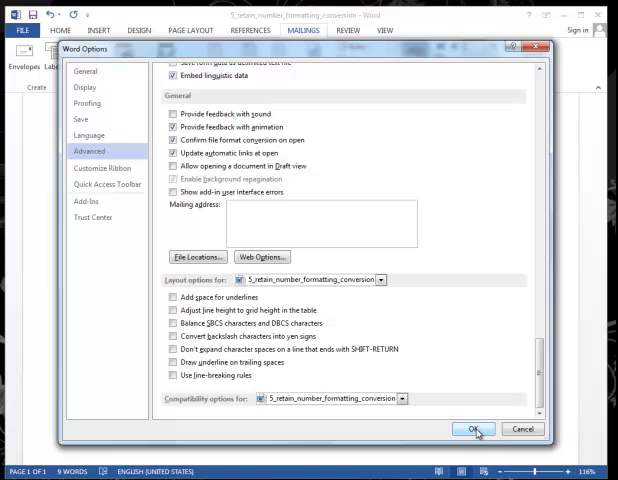
pyautogui.click(473, 429)
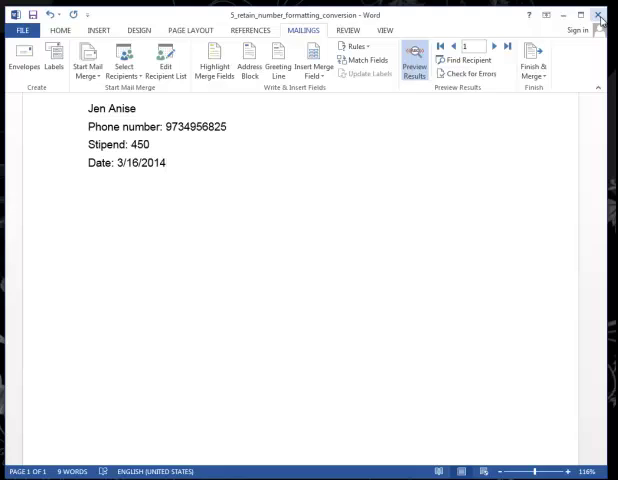
# Close Word, discarding changes to the merge document
pyautogui.click(599, 16)
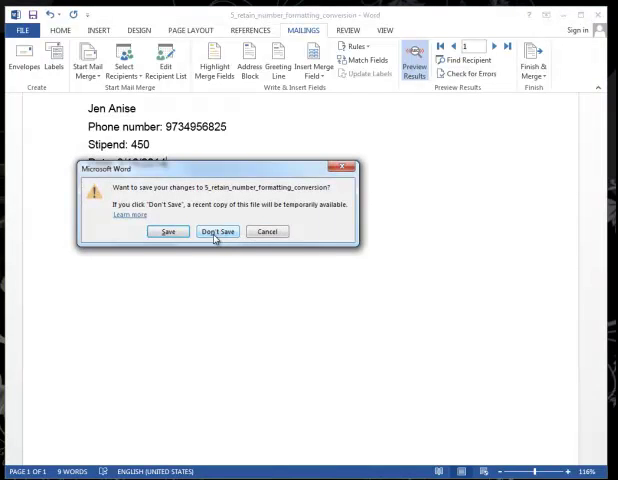
pyautogui.click(216, 231)
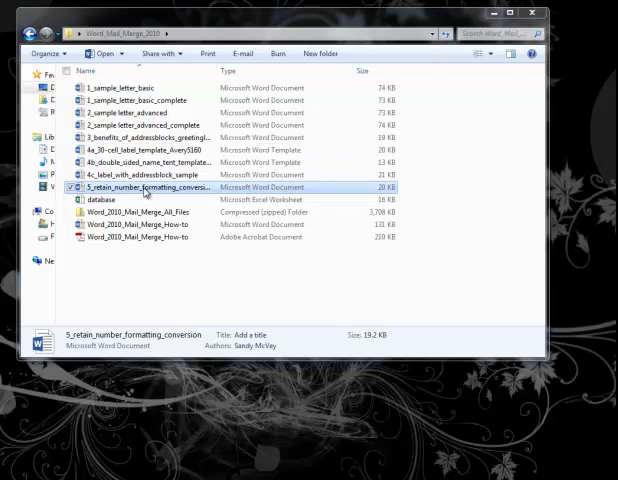
# Reopen 5_retain_number_formatting_conversion in Word and scroll through its phone, stipend and date fields
pyautogui.doubleClick(141, 188)
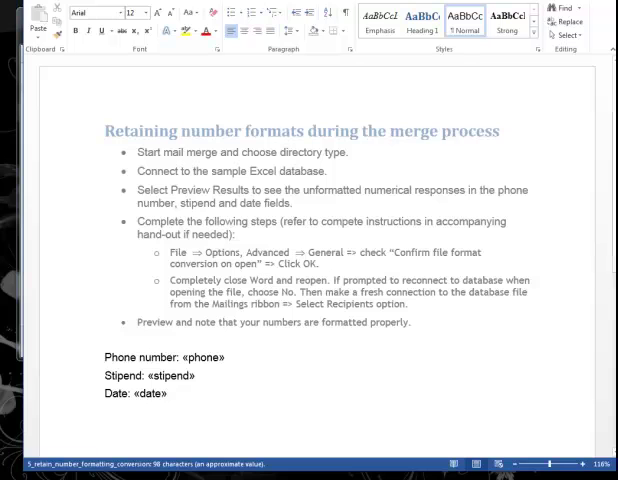
pyautogui.scroll(3)
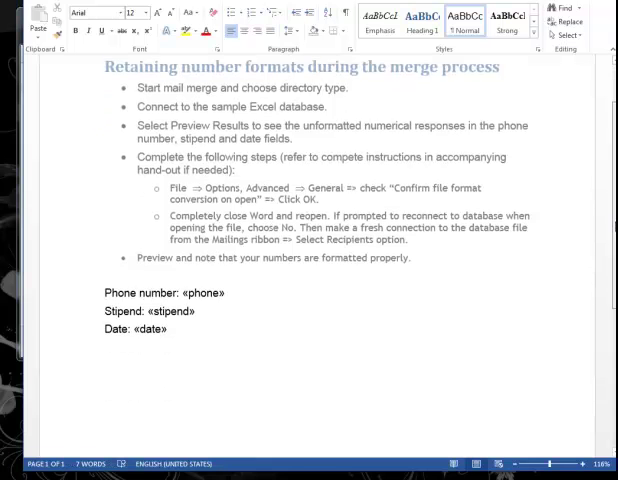
pyautogui.scroll(-3)
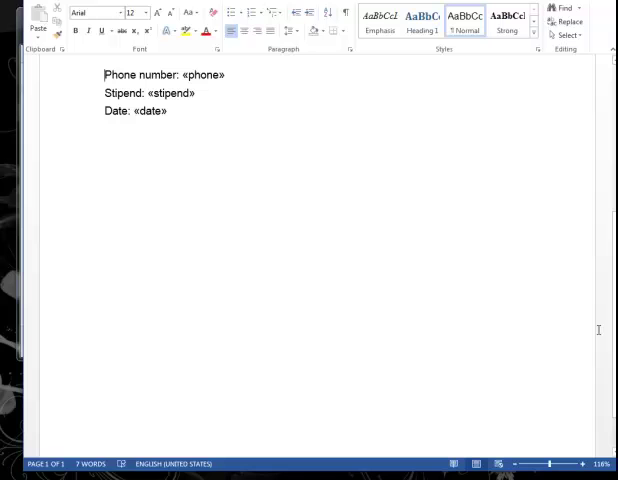
pyautogui.scroll(3)
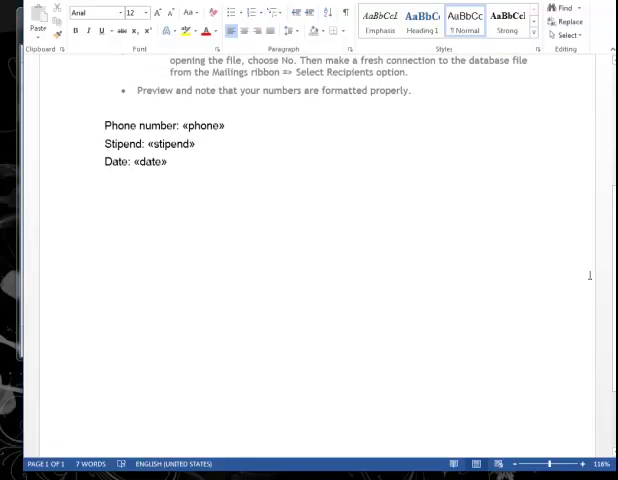
pyautogui.scroll(3)
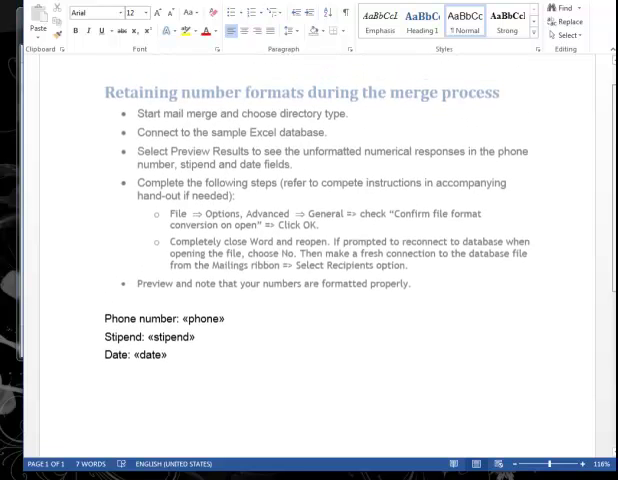
pyautogui.scroll(-3)
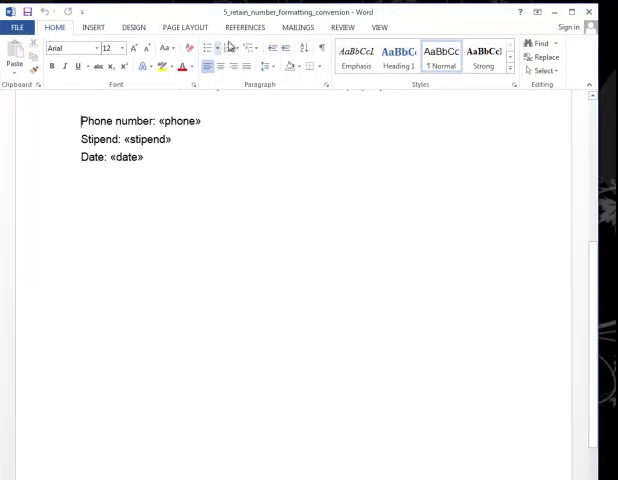
# Pick the sample Excel workbook on the Desktop as the existing recipient list
pyautogui.click(297, 27)
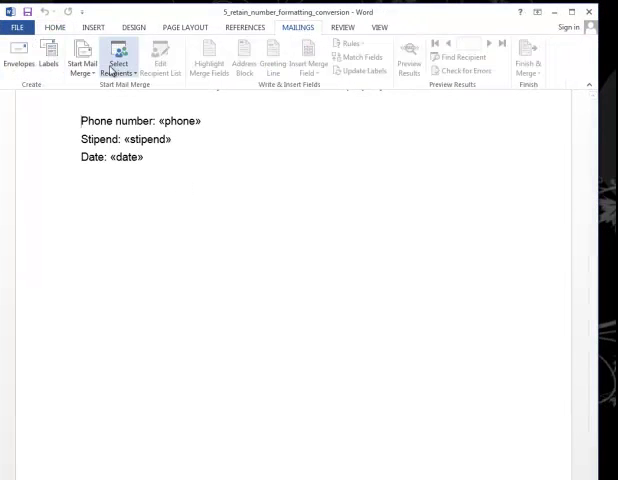
pyautogui.click(82, 58)
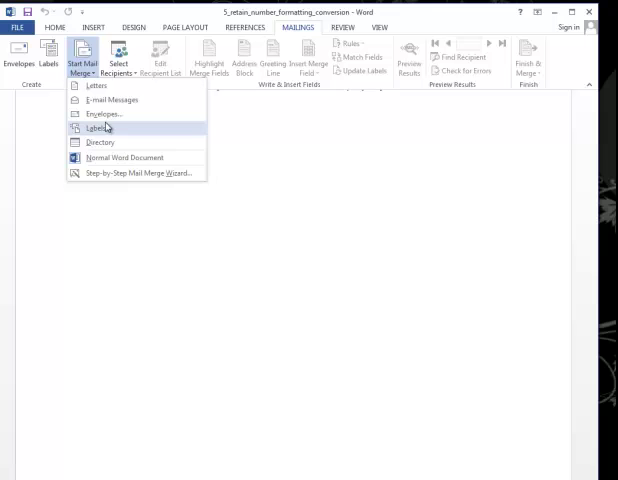
pyautogui.moveTo(108, 137)
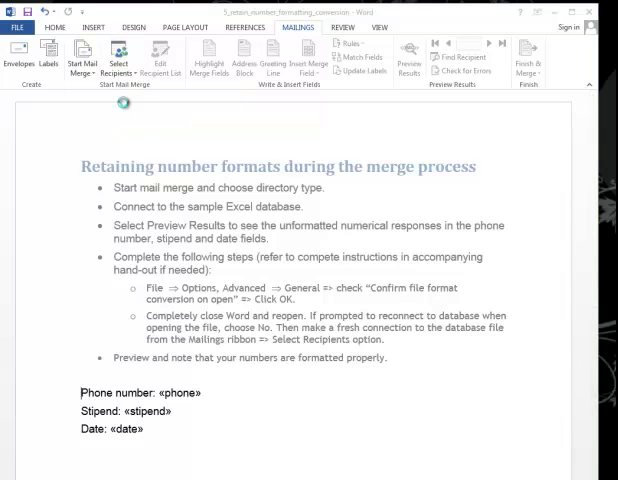
pyautogui.click(118, 57)
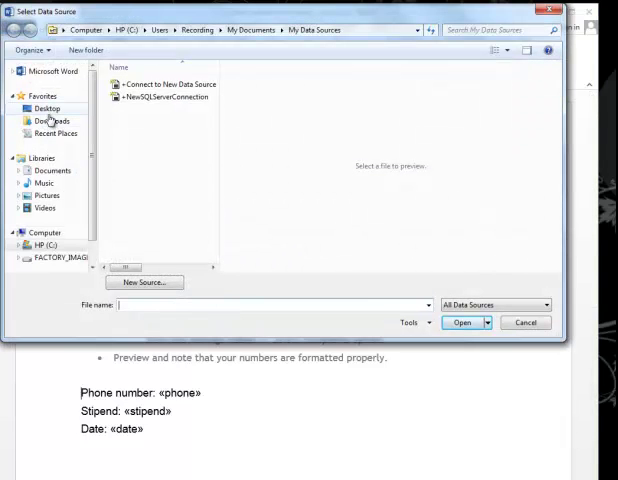
pyautogui.click(47, 108)
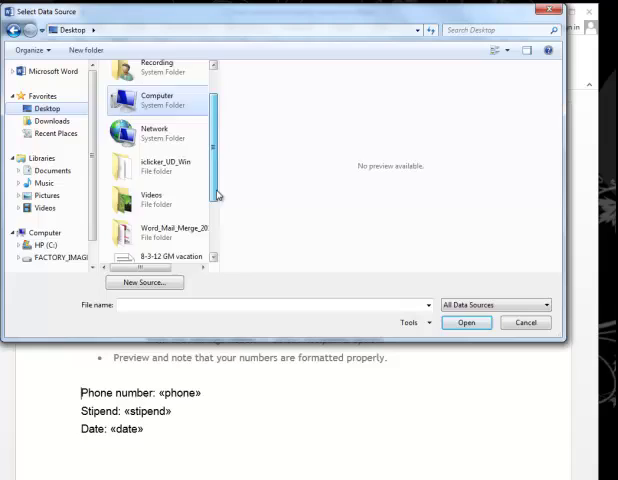
pyautogui.doubleClick(161, 231)
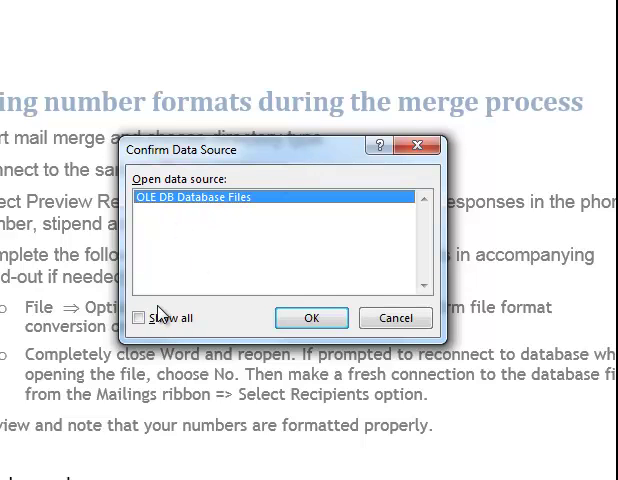
pyautogui.moveTo(193, 221)
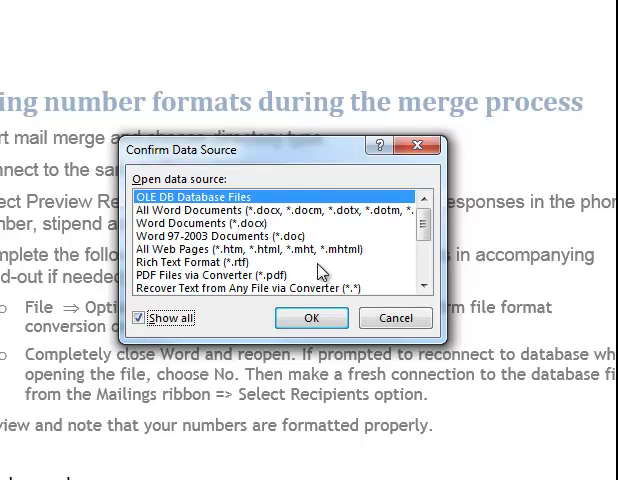
# Reconnect the merge to the Excel workbook via MS Excel Worksheets via DDE, using the entire spreadsheet
pyautogui.scroll(-3)
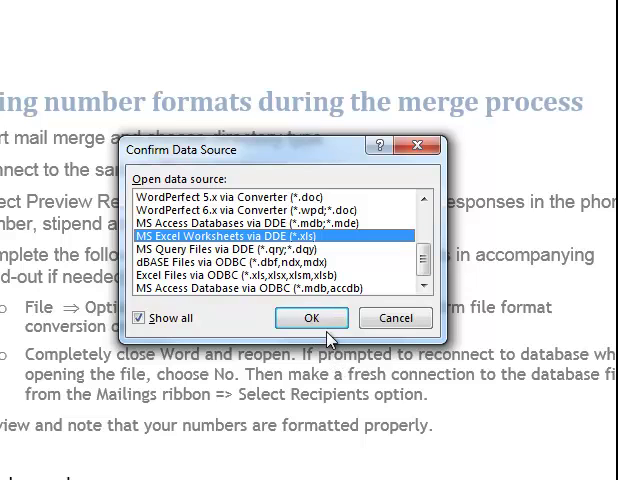
pyautogui.click(312, 318)
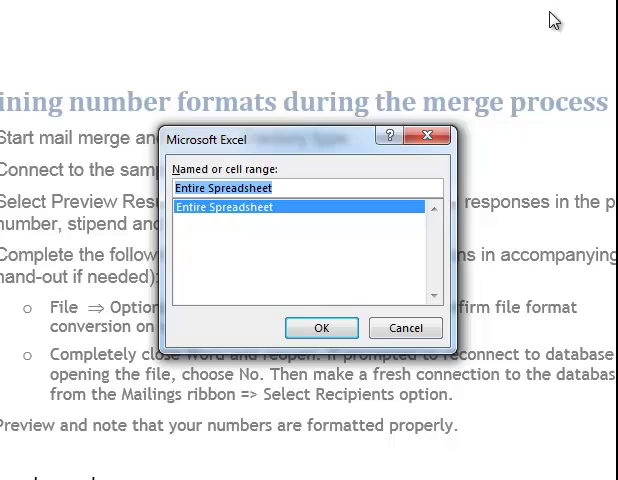
pyautogui.moveTo(316, 380)
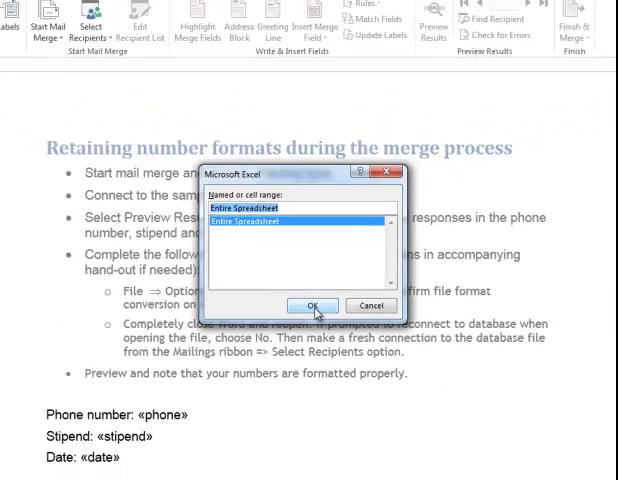
pyautogui.click(313, 305)
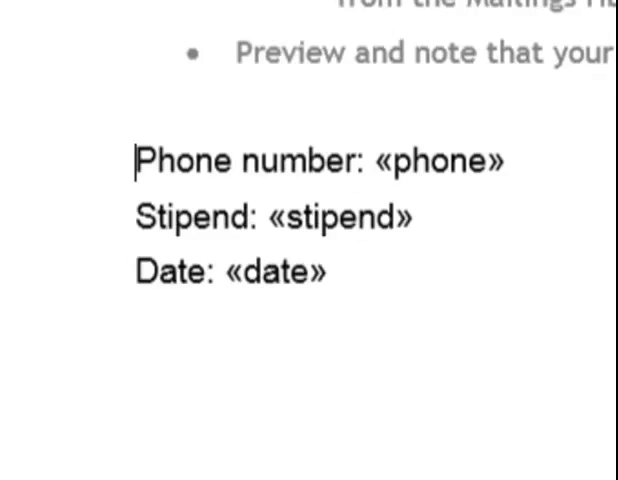
# Insert the first and last name merge fields on their own line above the phone line
pyautogui.scroll(3)
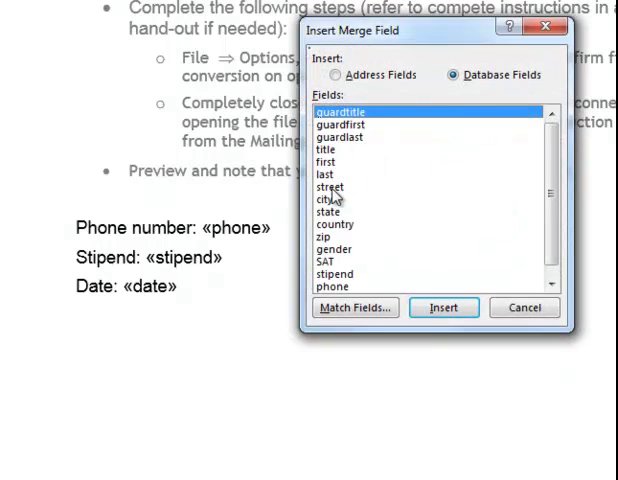
pyautogui.click(326, 161)
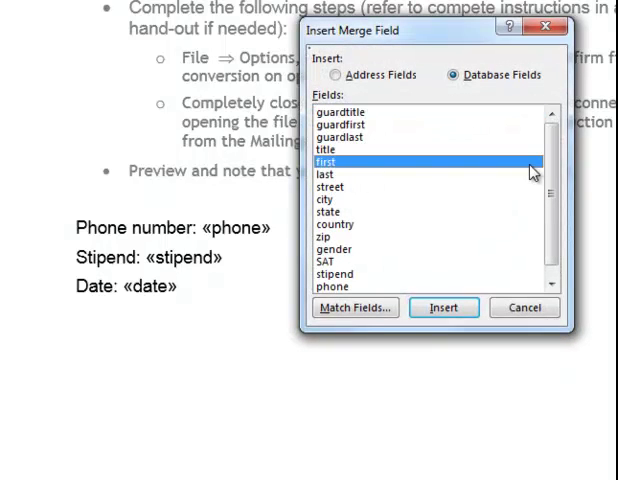
pyautogui.click(443, 307)
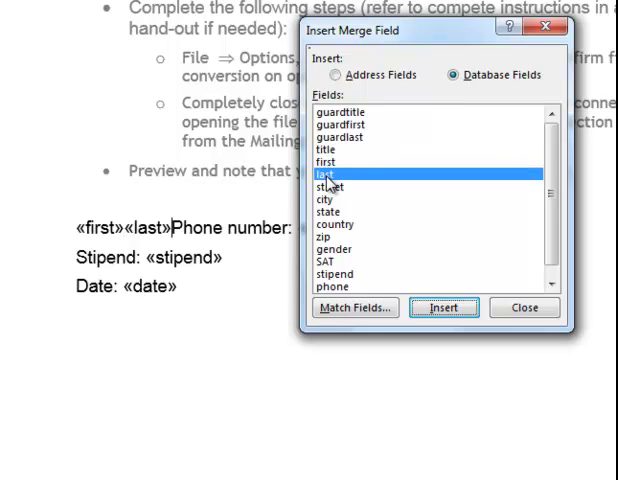
pyautogui.click(443, 307)
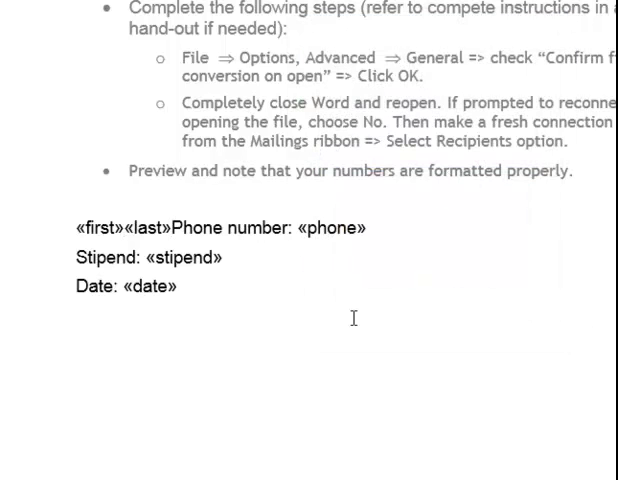
pyautogui.press('Return')
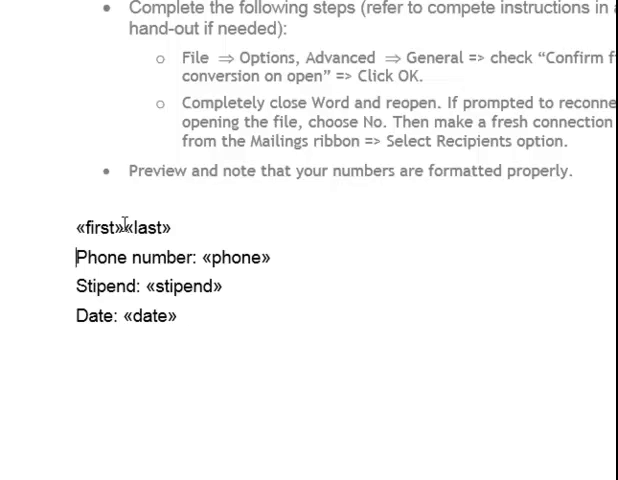
pyautogui.doubleClick(140, 228)
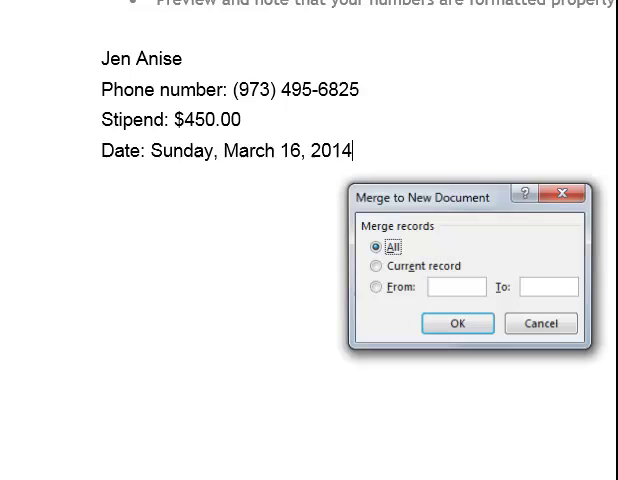
# Merge all records into a new Directory2 document via Edit Individual Documents
pyautogui.click(456, 323)
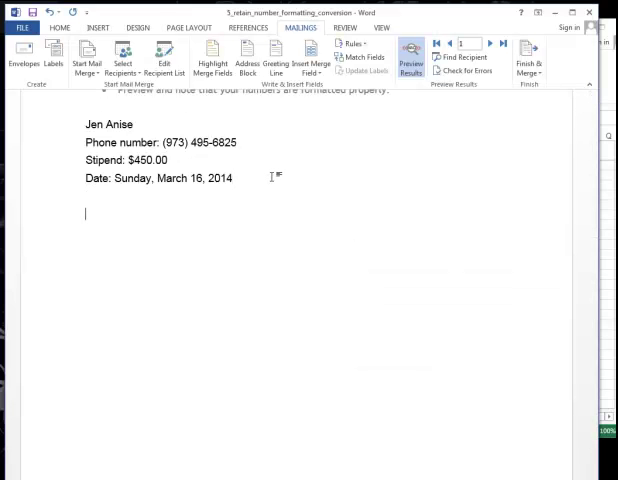
pyautogui.moveTo(528, 60)
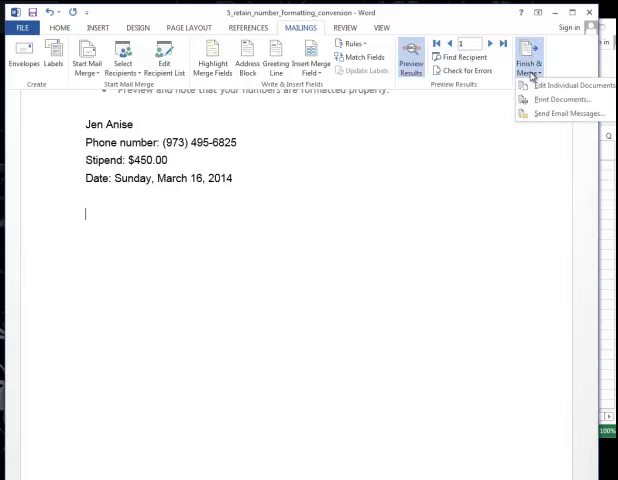
pyautogui.click(564, 85)
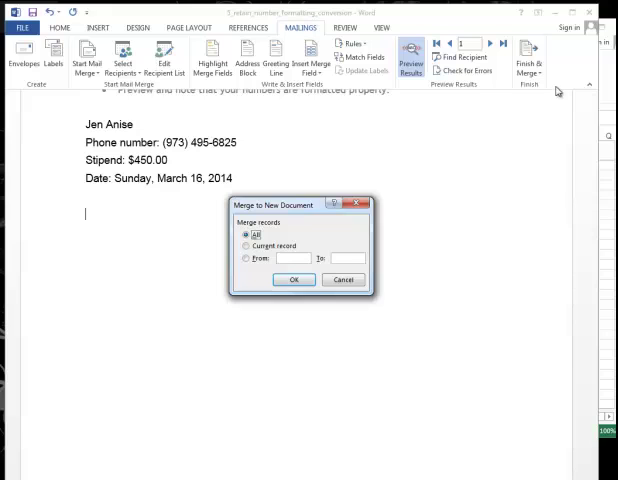
pyautogui.click(294, 279)
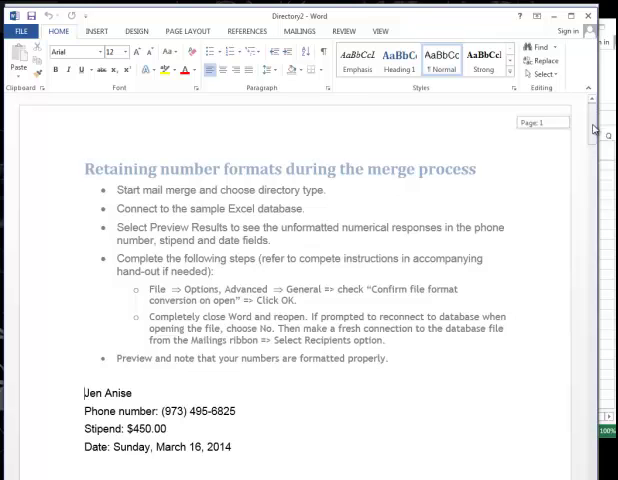
pyautogui.scroll(-3)
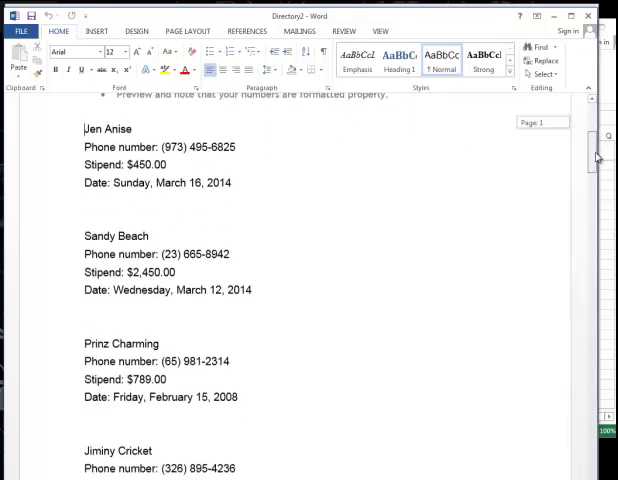
pyautogui.scroll(-3)
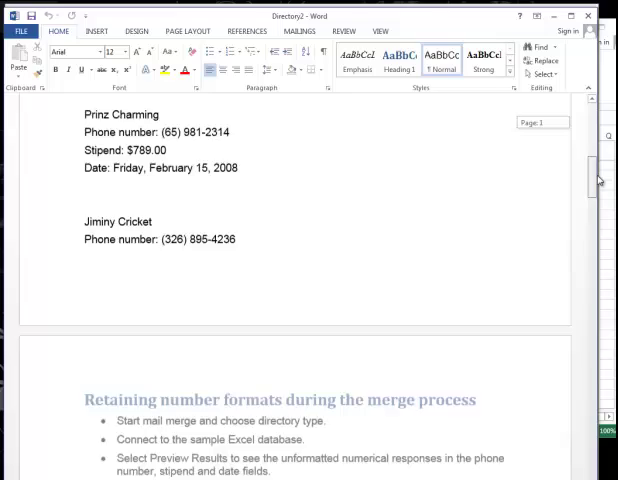
pyautogui.scroll(-3)
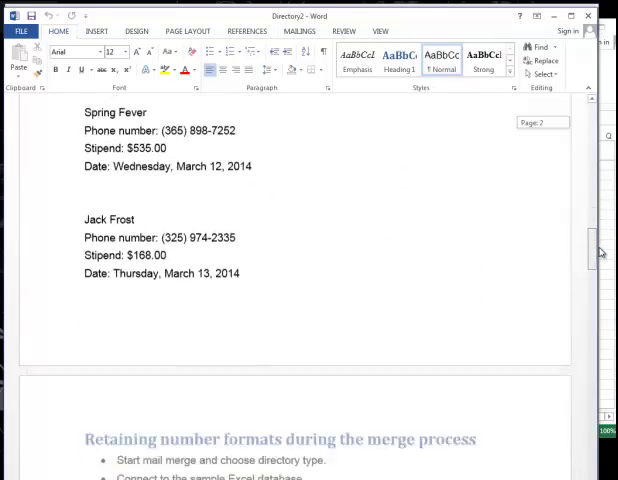
pyautogui.scroll(-3)
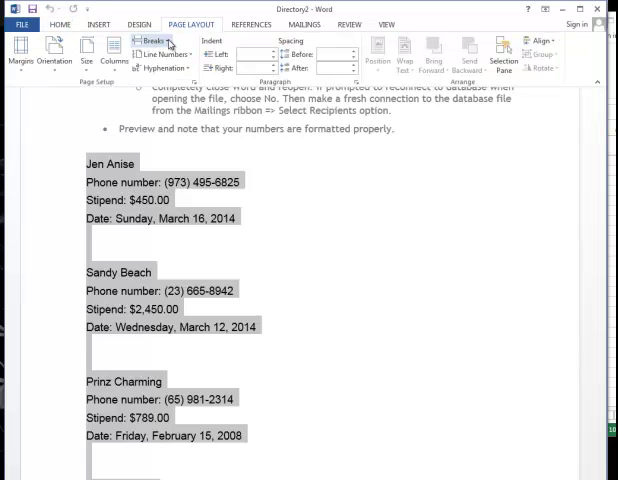
# Lay out the selected merged records in two columns
pyautogui.click(115, 50)
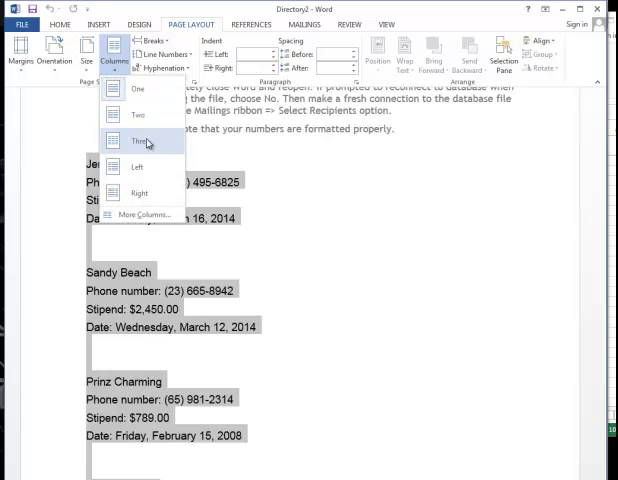
pyautogui.moveTo(140, 115)
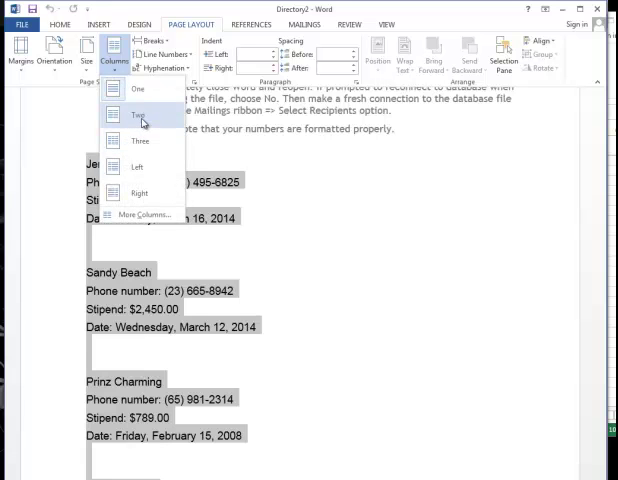
pyautogui.click(138, 116)
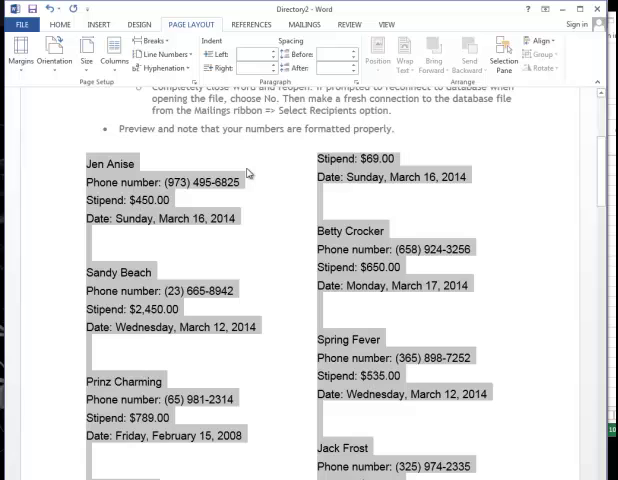
pyautogui.scroll(-3)
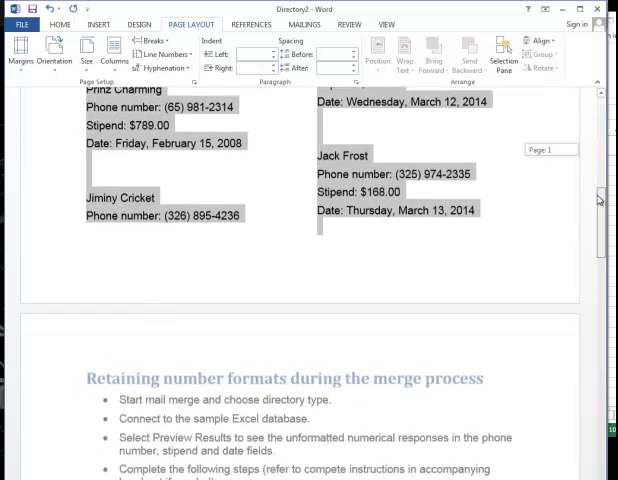
pyautogui.scroll(3)
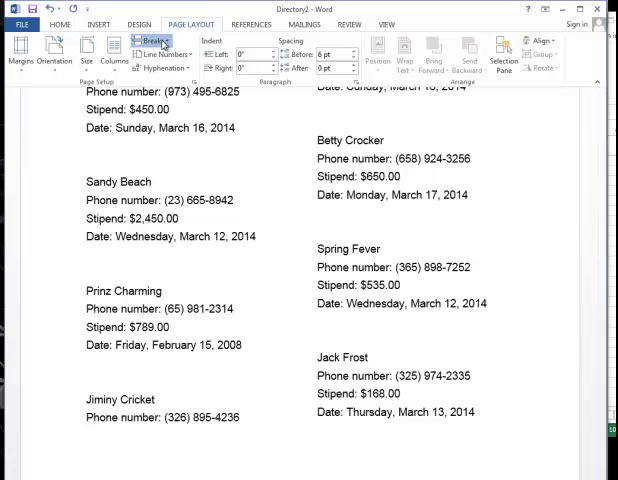
# Insert a column break to split the directory list between the columns
pyautogui.click(156, 45)
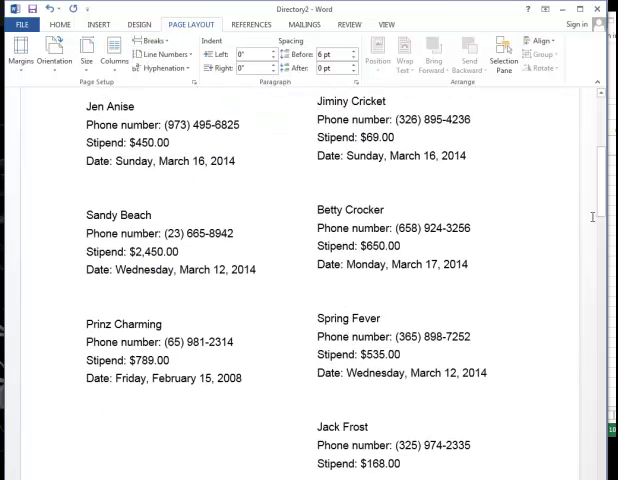
pyautogui.scroll(-3)
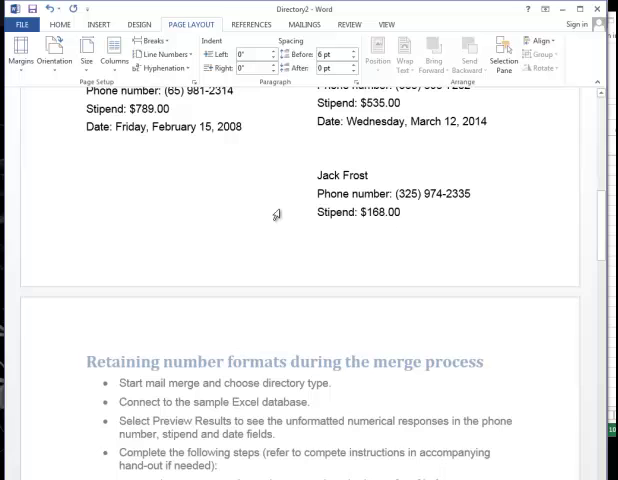
pyautogui.click(147, 42)
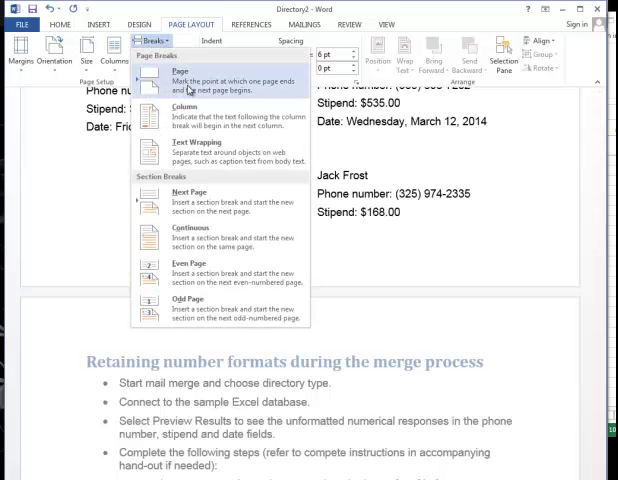
pyautogui.click(180, 76)
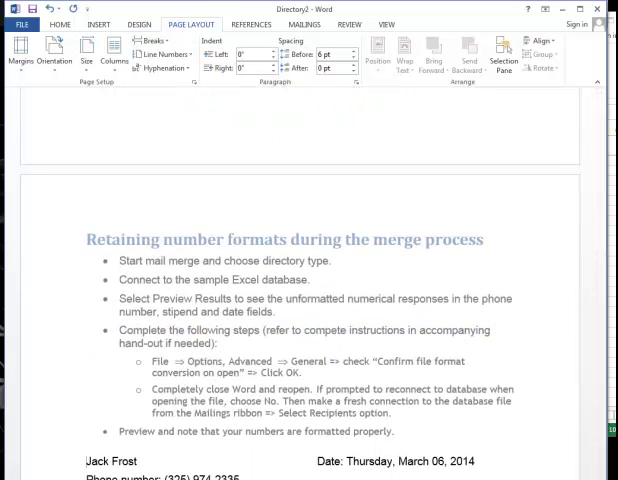